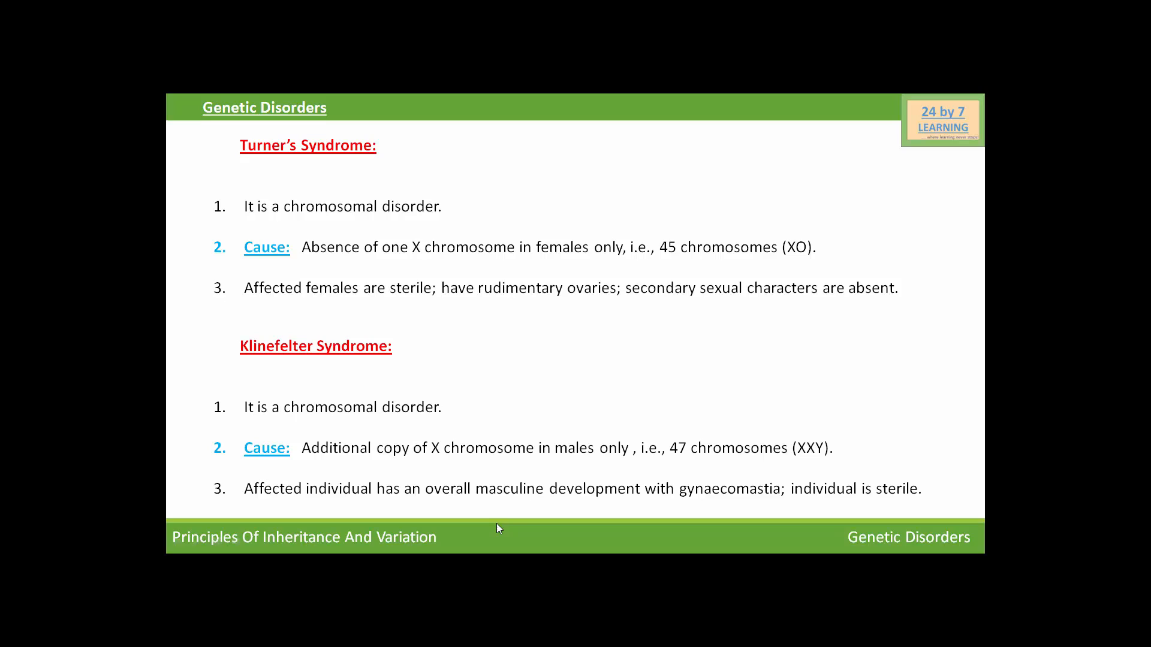
pyautogui.moveTo(611, 520)
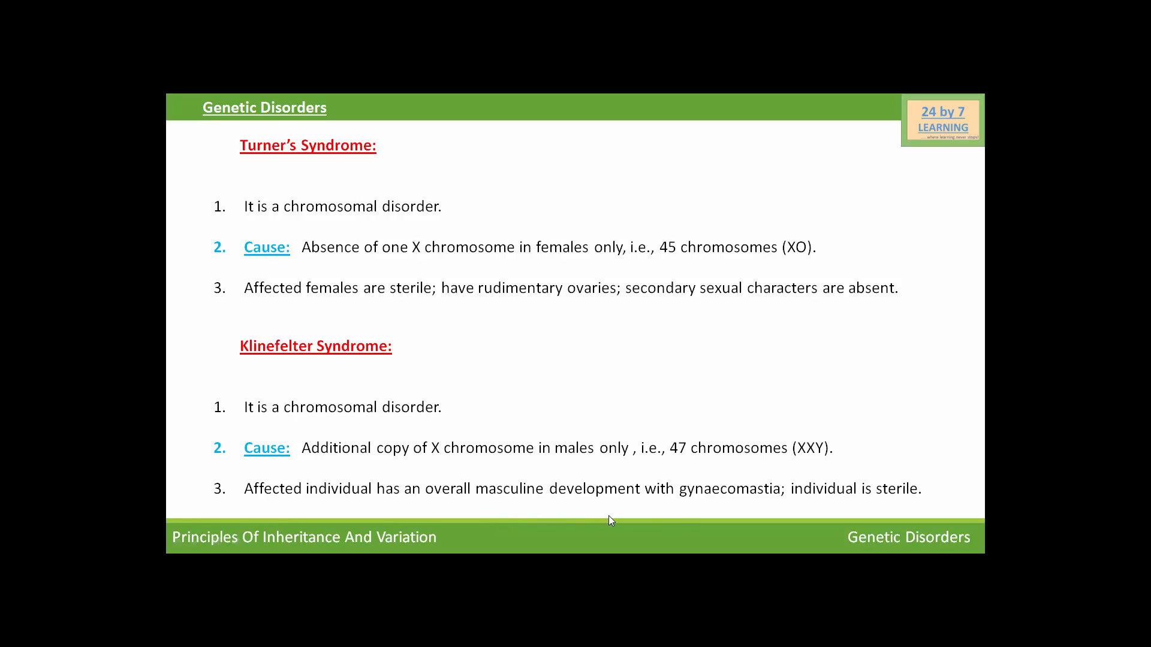
pyautogui.moveTo(676, 522)
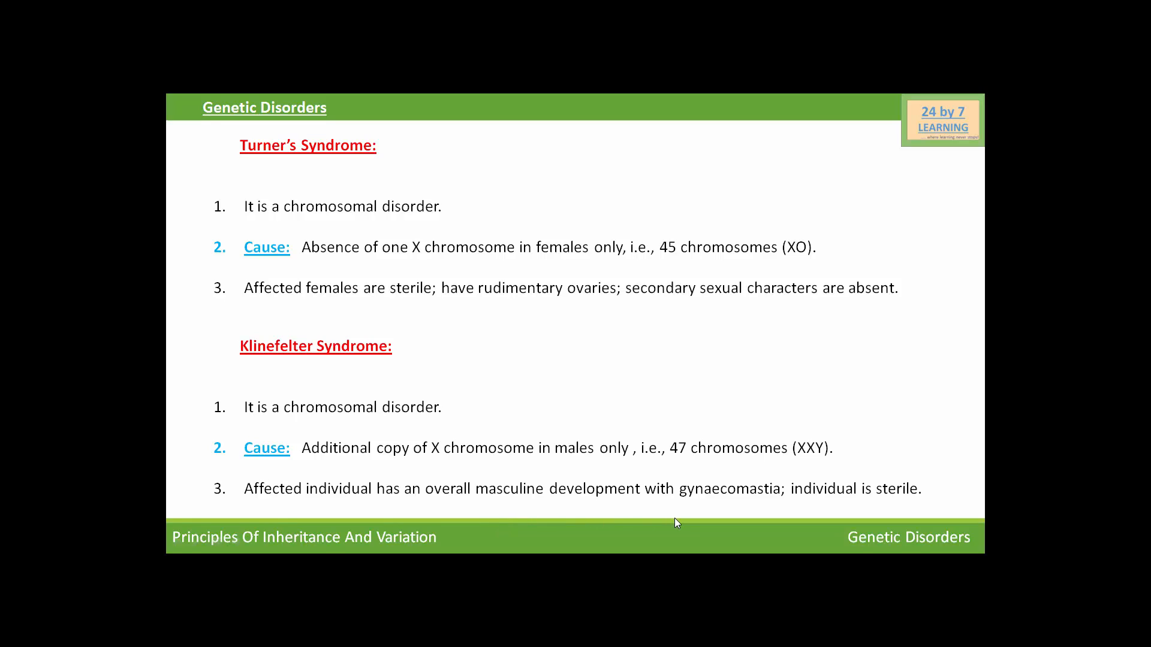